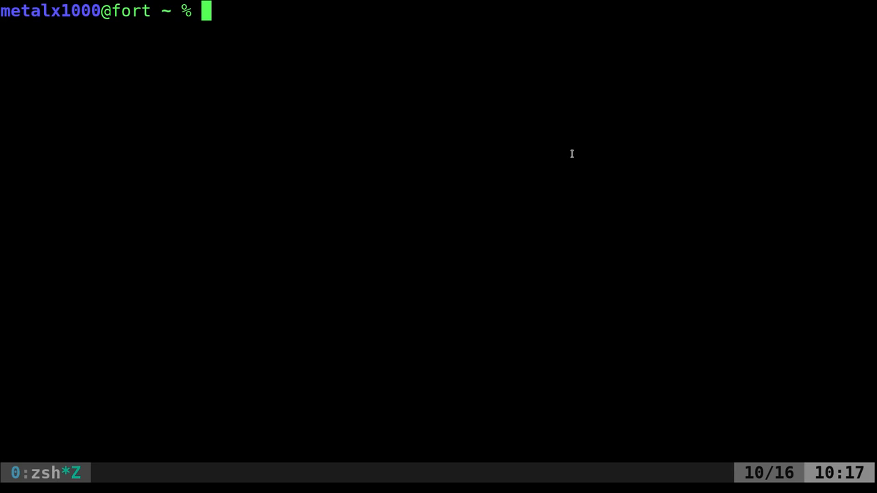
Print today's date, then parse "1/3/1999" as Sunday, January 3, 1999
type("date")
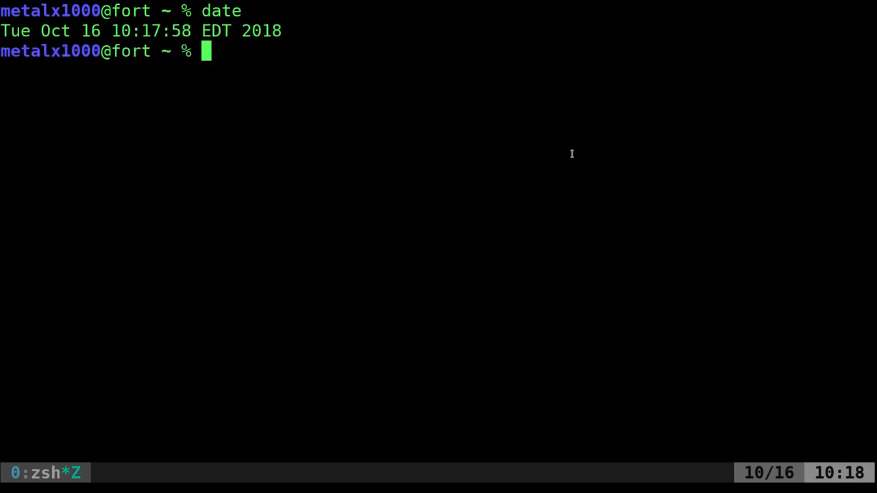
type("date")
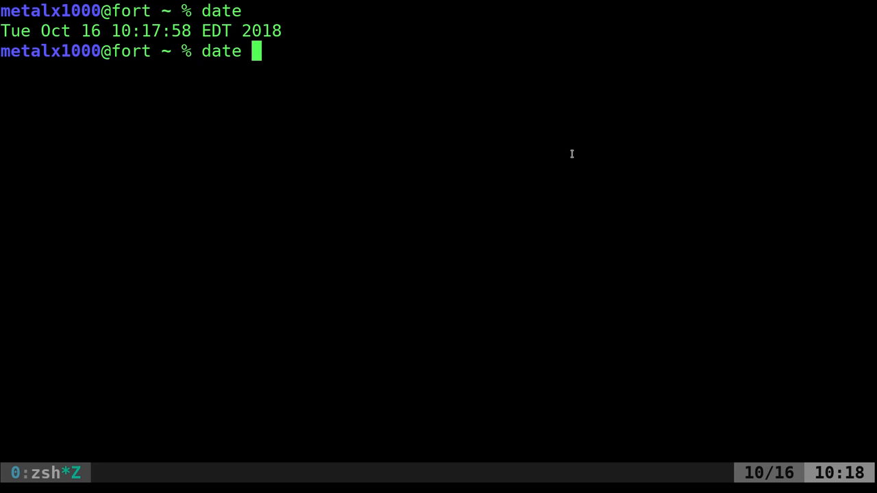
type("-d \"")
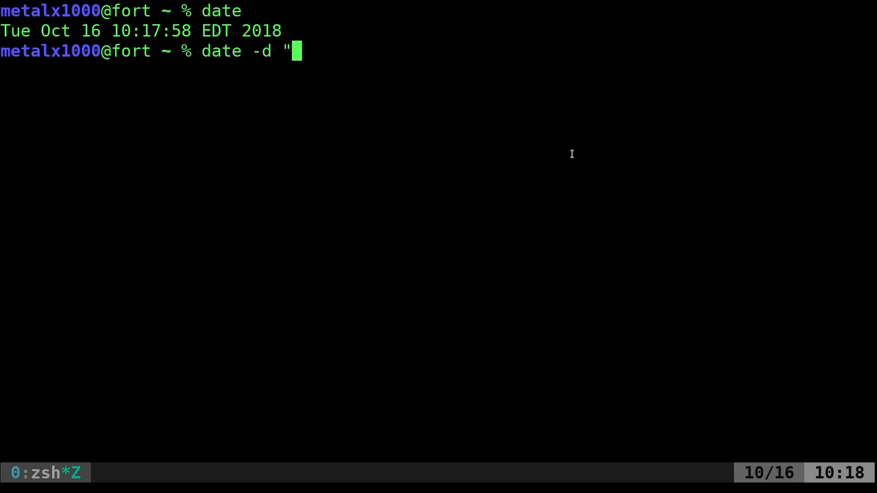
type("/")
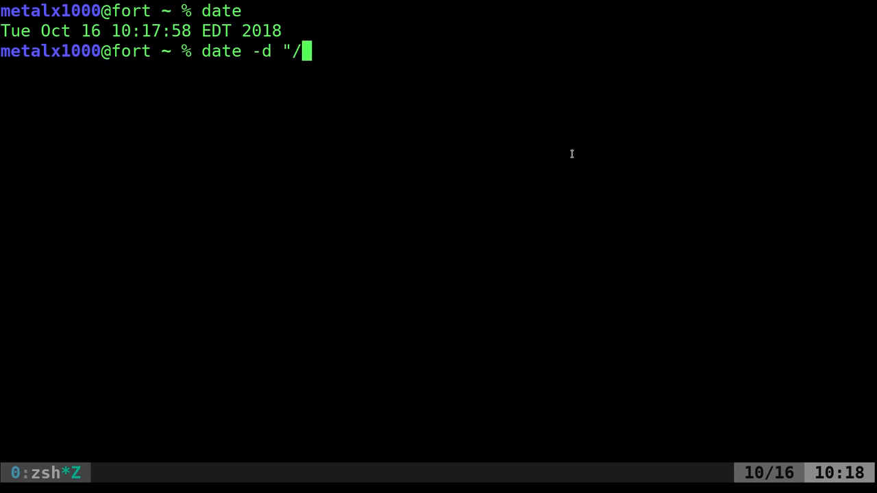
type("1/3/")
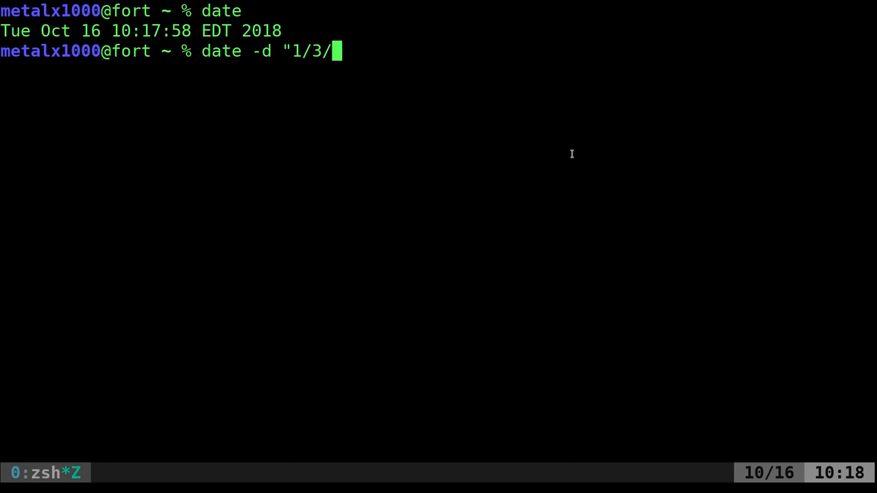
type("1999")
type("date -d \"")
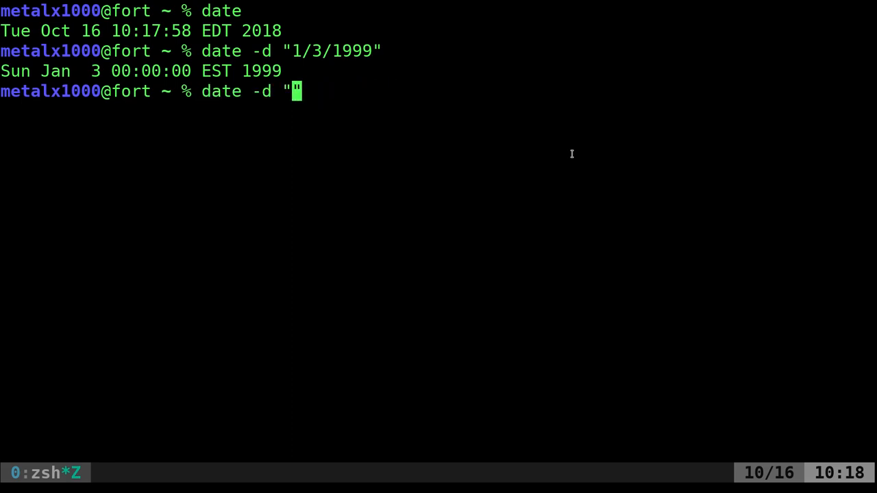
Resolve "tomorrow" to Oct 17 and, after fixing a misspelling, "yesterday" to Oct 15
type("tomorrow")
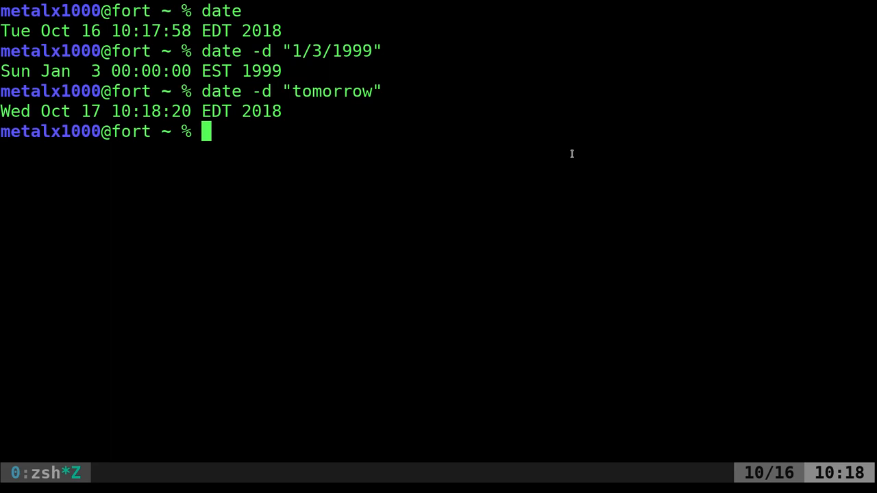
type("date -d \"t\"")
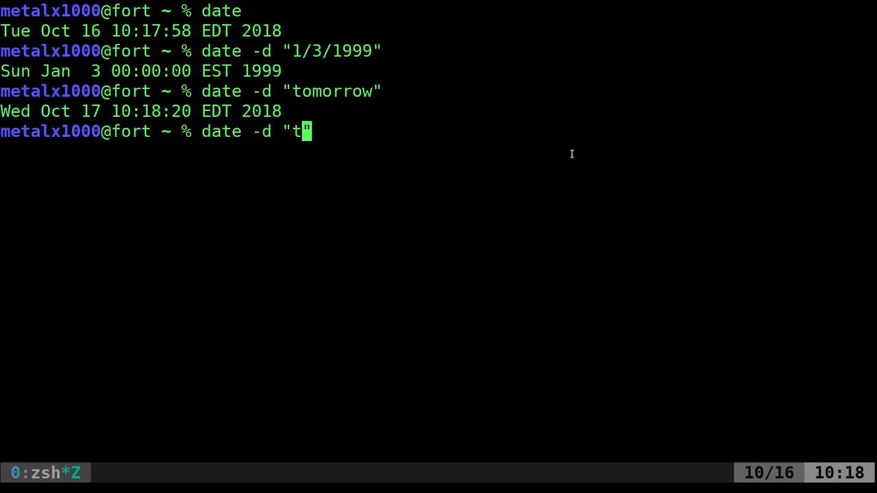
type("yestday")
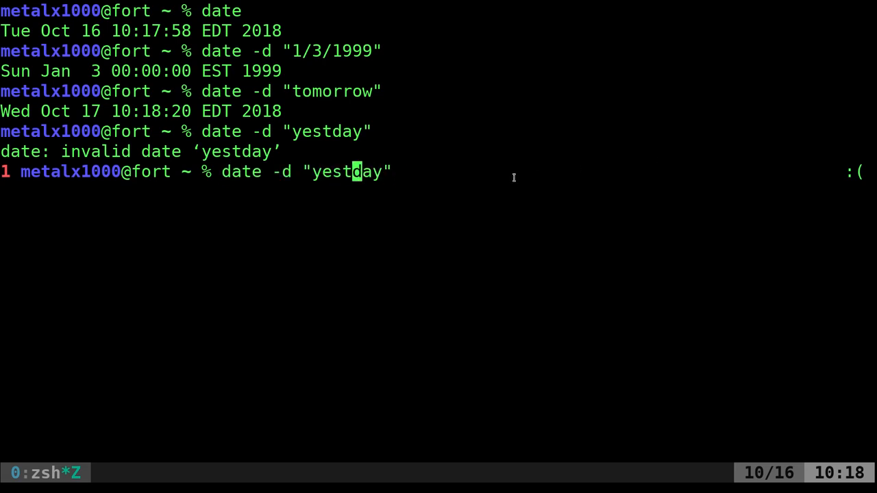
type("er")
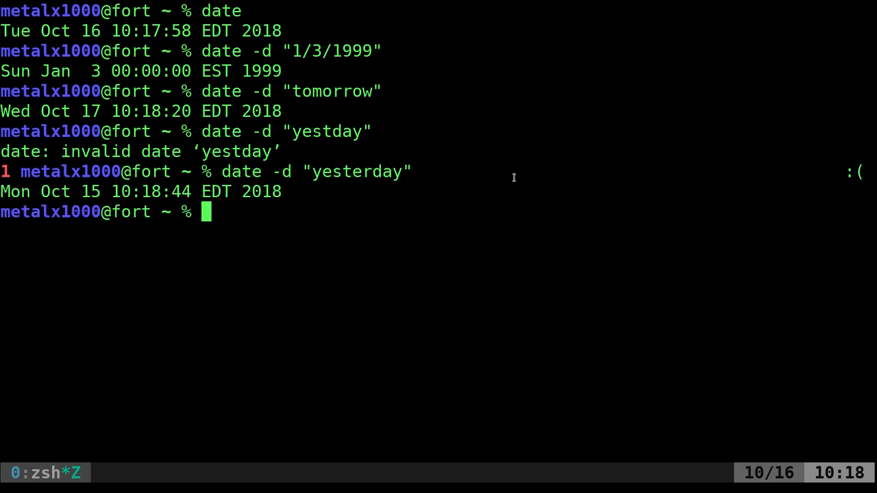
type("date -d \"yesterday\" +%F")
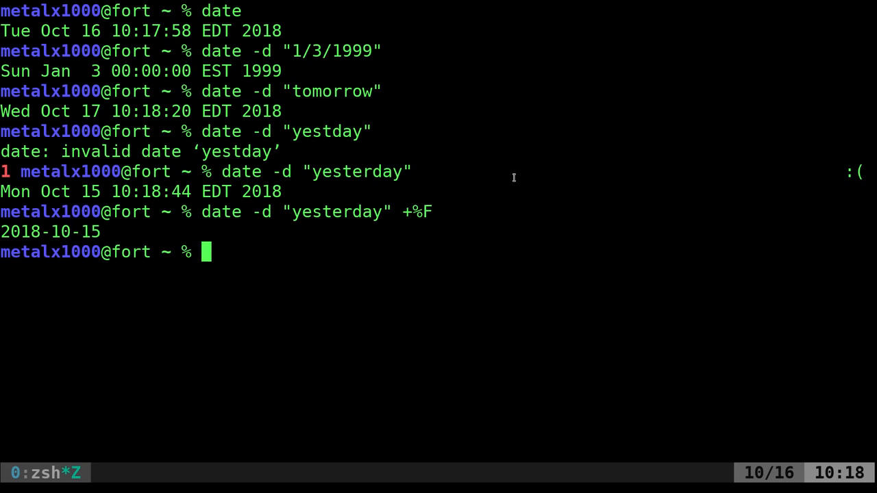
Format yesterday with +%F and +%A, then print tomorrow's weekday, Wednesday
type("date -d \"yesterday\" +%")
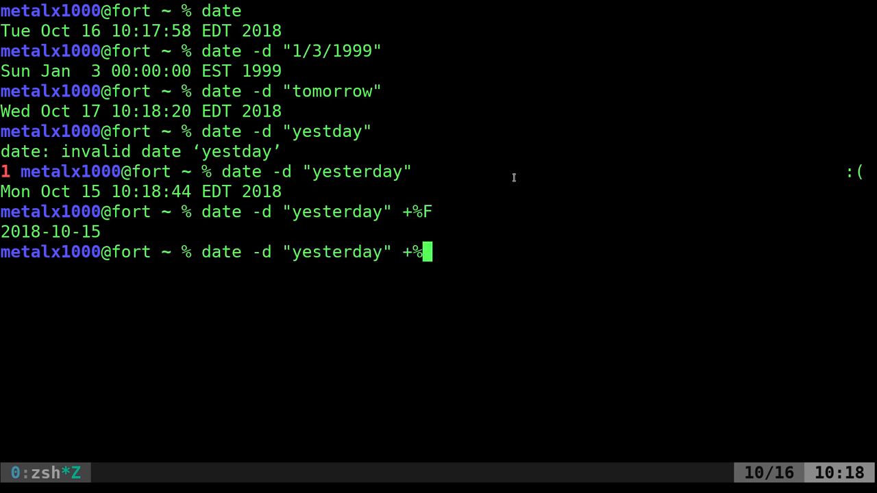
type("A")
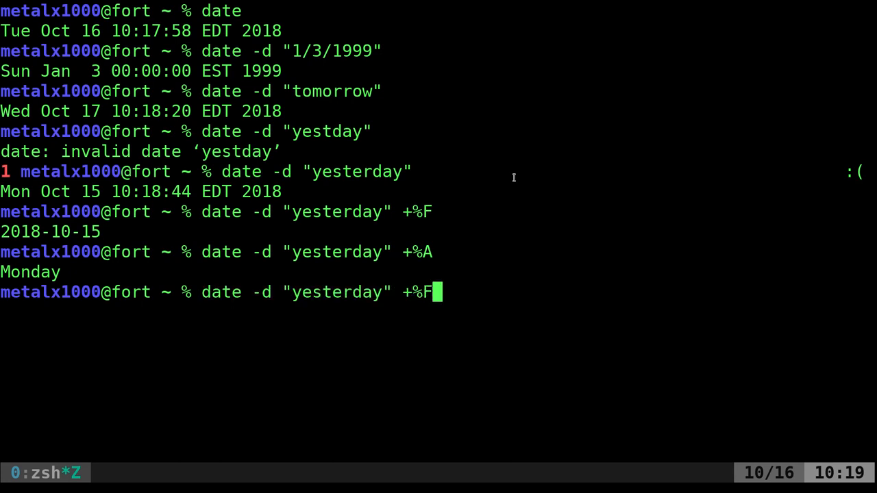
key("BackSpace")
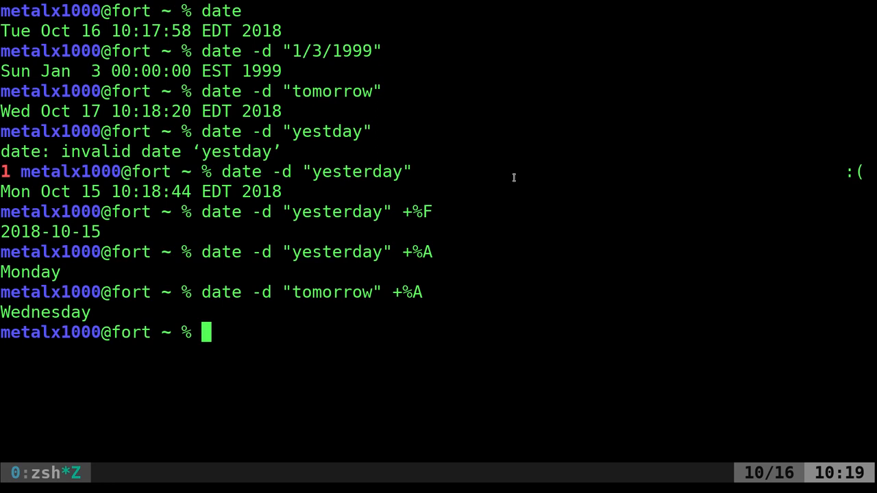
type("date -d \"tomorrow\" +%A")
type("date -d \"next ")
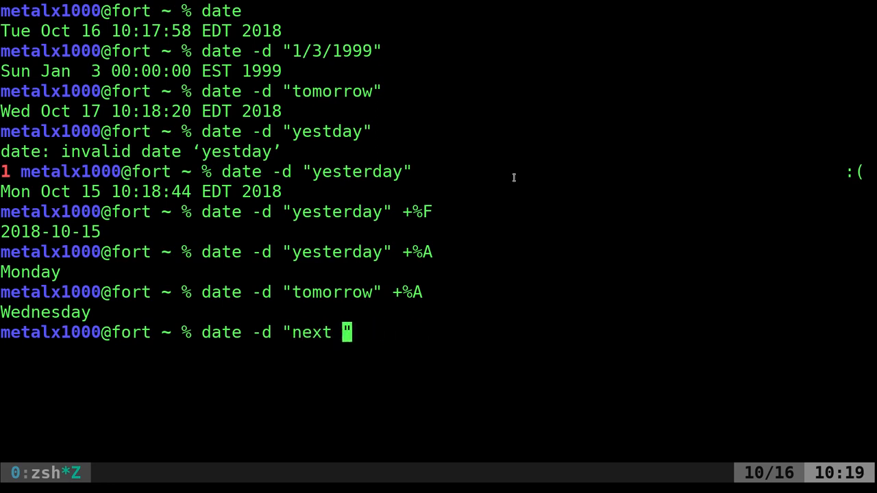
Resolve "next-sunday" to Oct 21 and "last-sunday" to Oct 14, then clear the screen
type("-sunday")
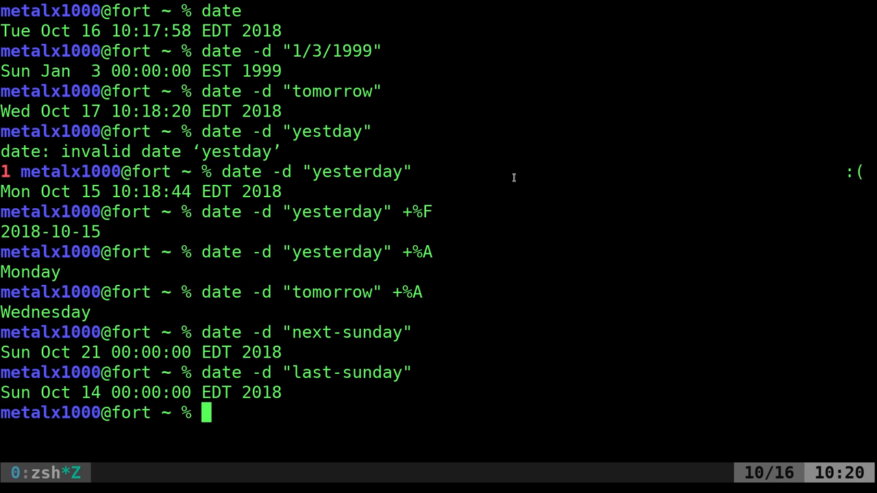
type("date -d \"next-sunday\"")
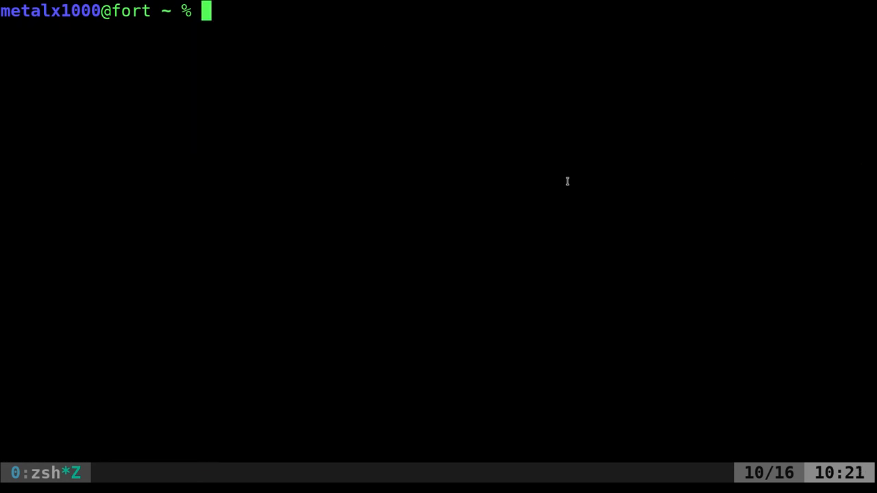
Print the date 10 days ahead (Oct 26), then edit the offset to 11 and -11 days
type("date")
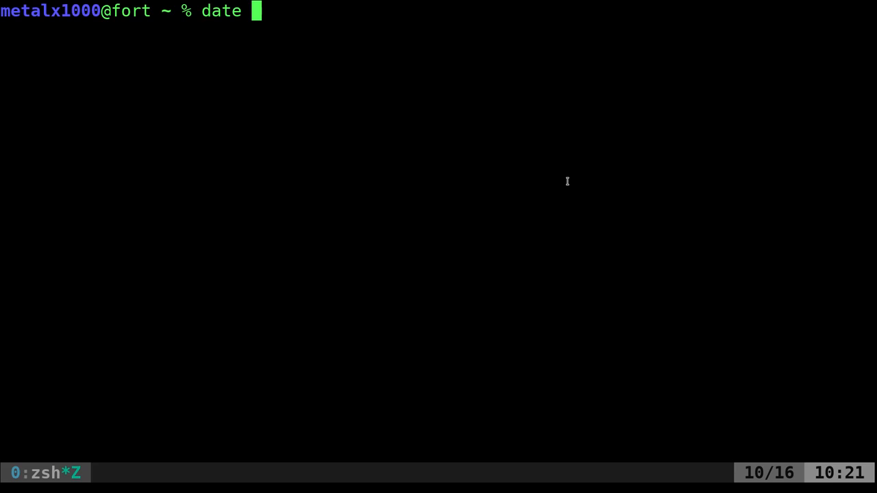
type("-d \"\"")
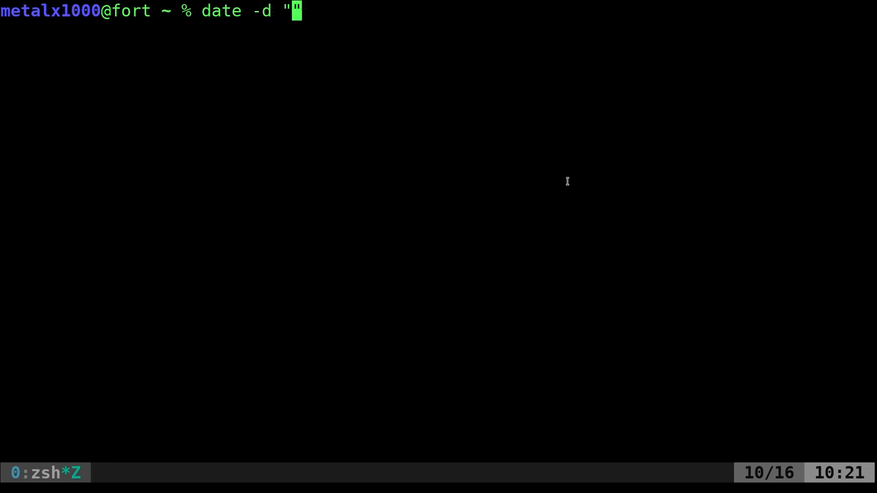
type("10 days")
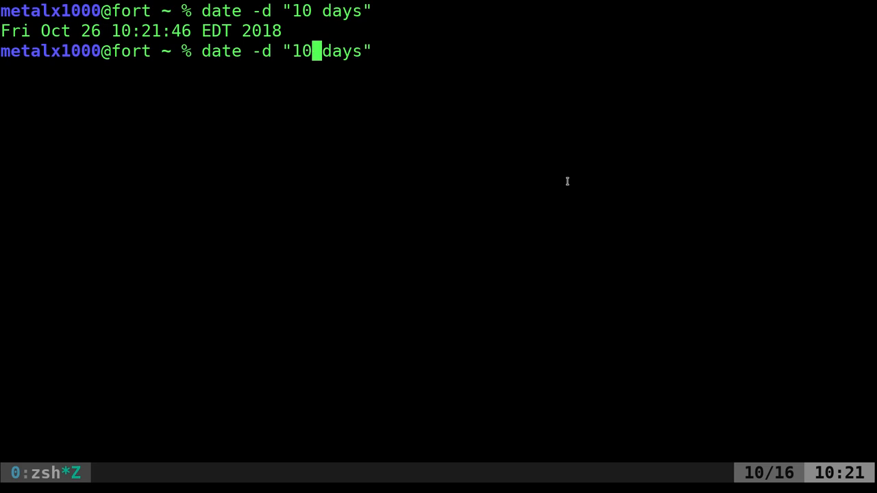
key("Return")
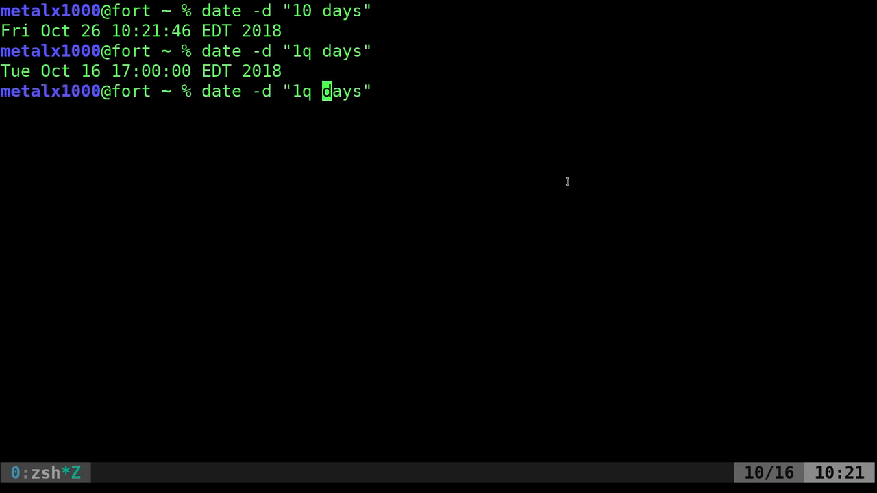
key("BackSpace")
type("1")
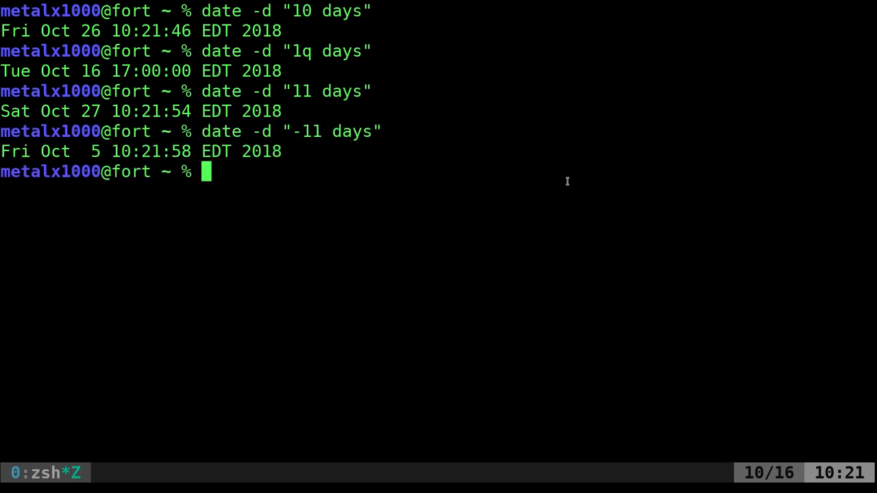
type("date -d \"- days\"")
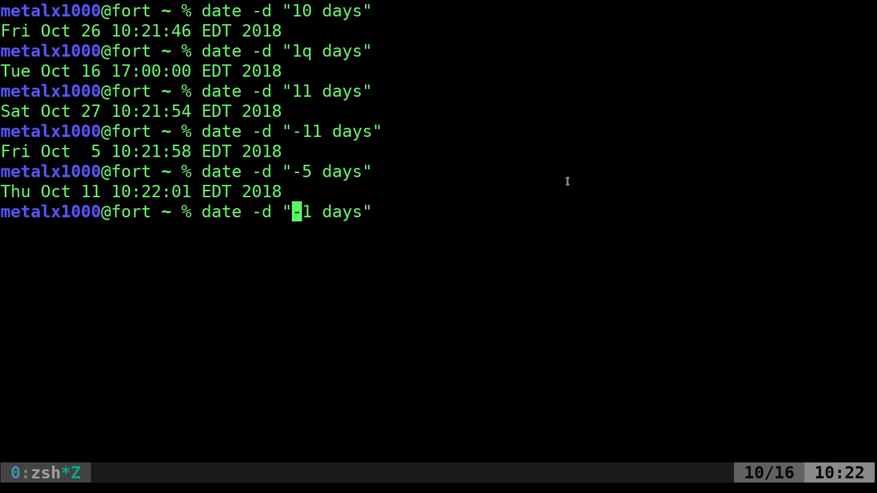
Show 5 days ago, then Oct 4, 3 and 2 using "10/5 -1/-2/-3 days"
type("oct 5th")
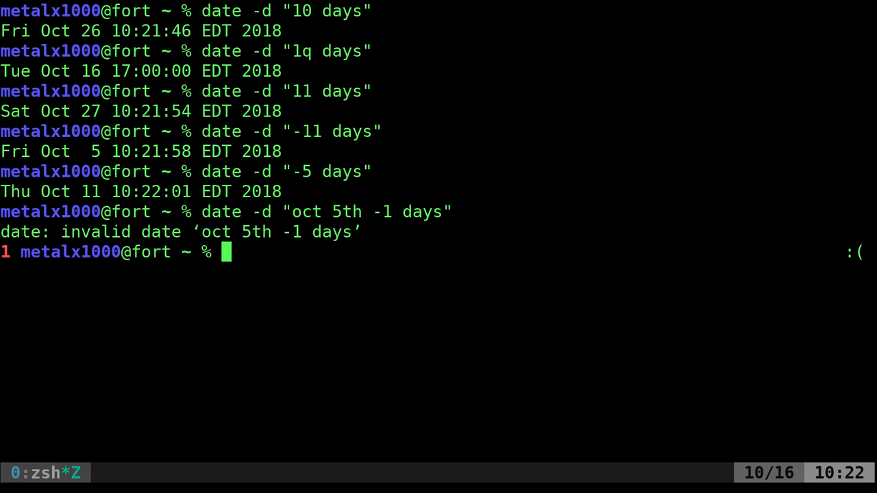
mouse_move(862, 129)
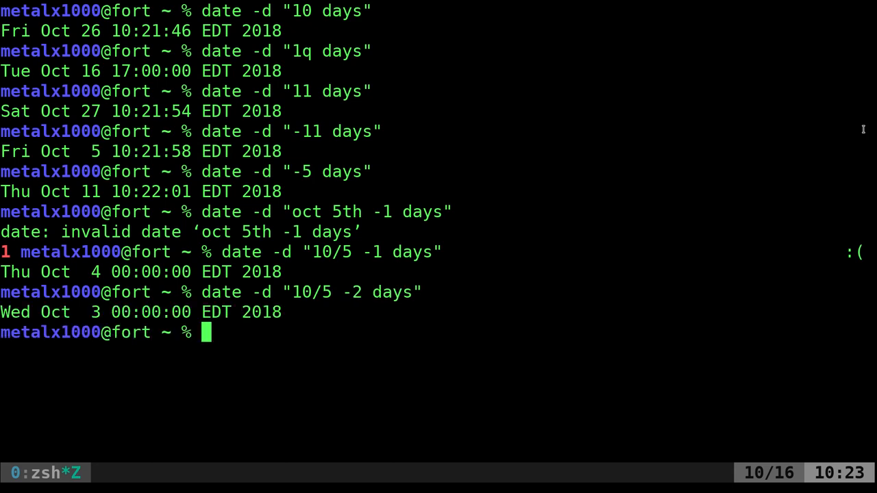
type("date -d \"10/5 - days\"")
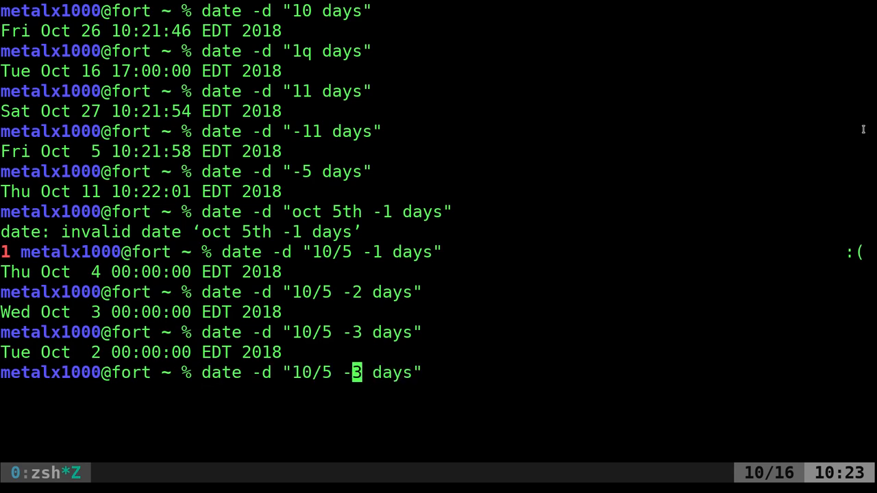
key("BackSpace")
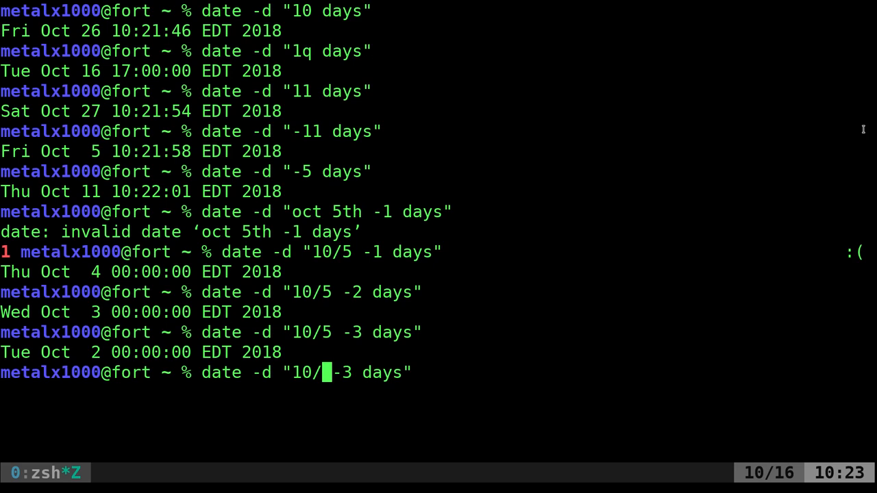
Compute "10/5 2pm -1 hour" as 13:00, then append +%s for epoch output
key("Right")
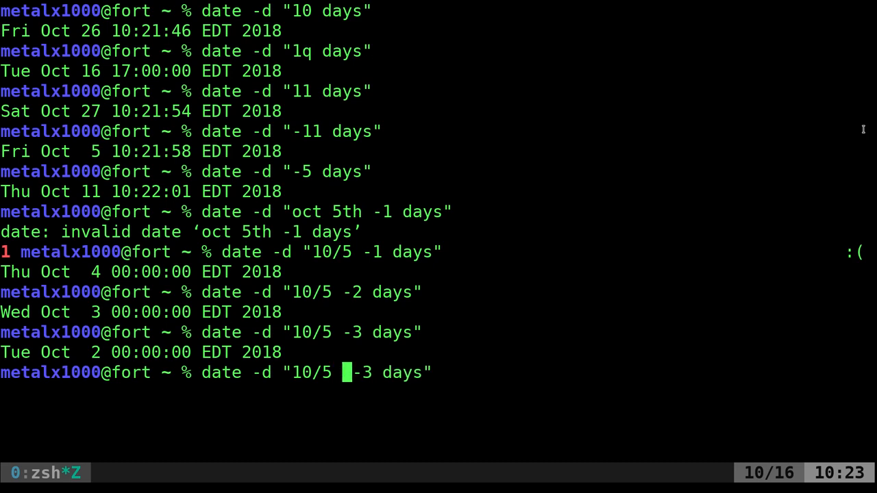
type("2")
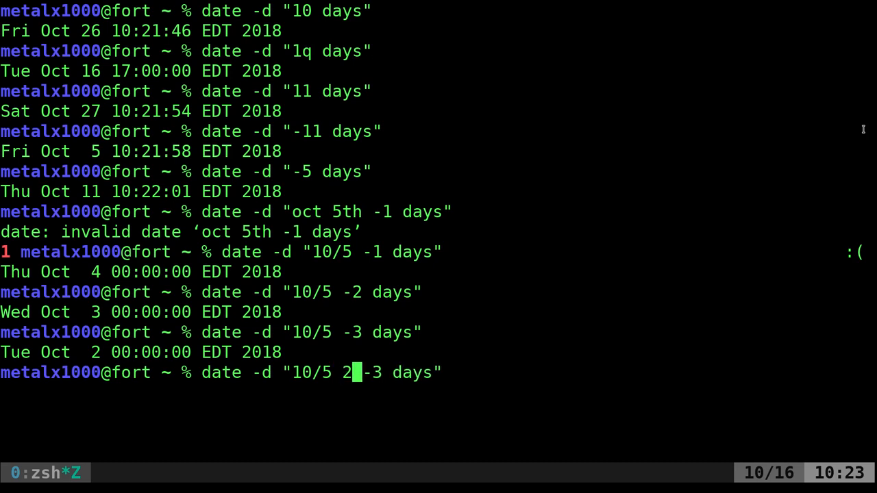
type("pm")
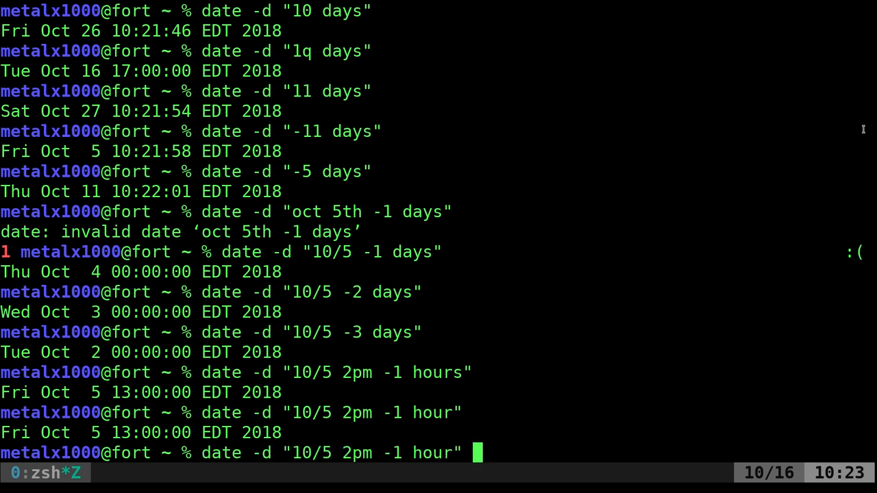
type("+%s")
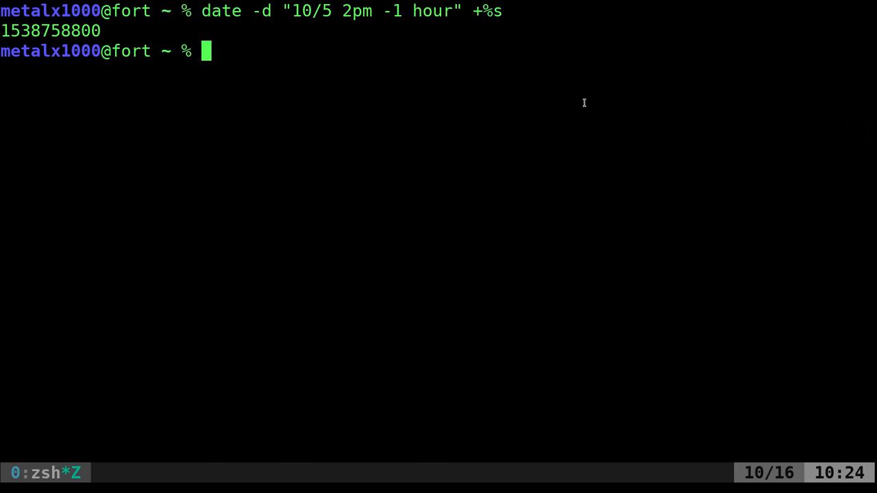
double_click(418, 11)
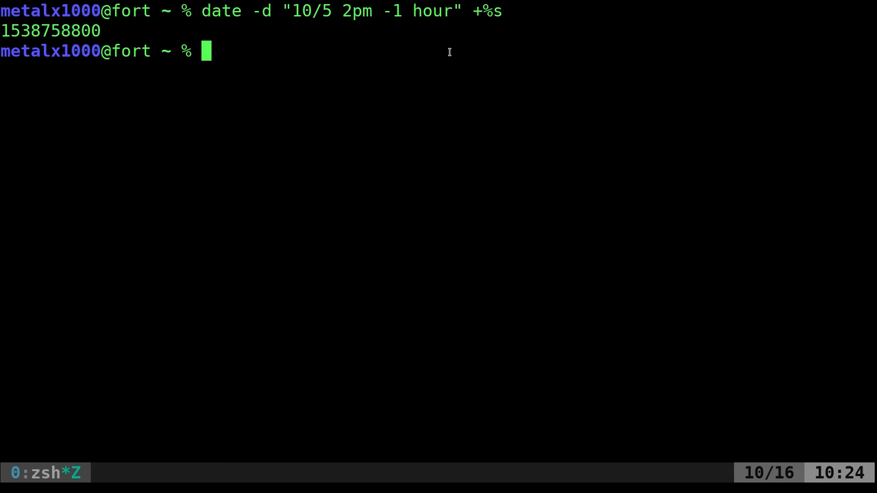
mouse_move(596, 64)
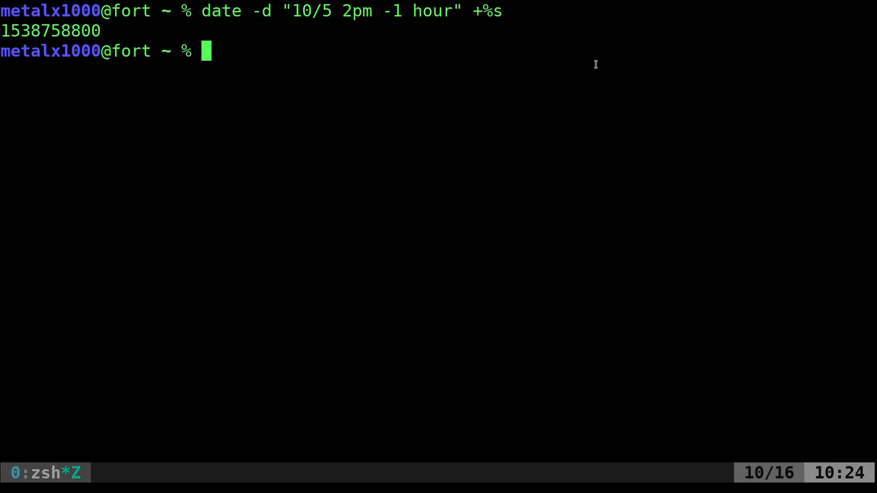
mouse_move(787, 202)
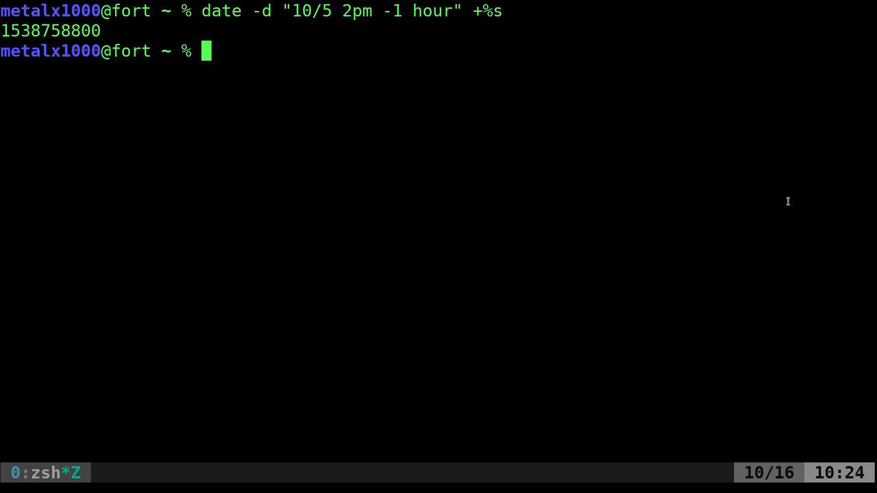
mouse_move(801, 212)
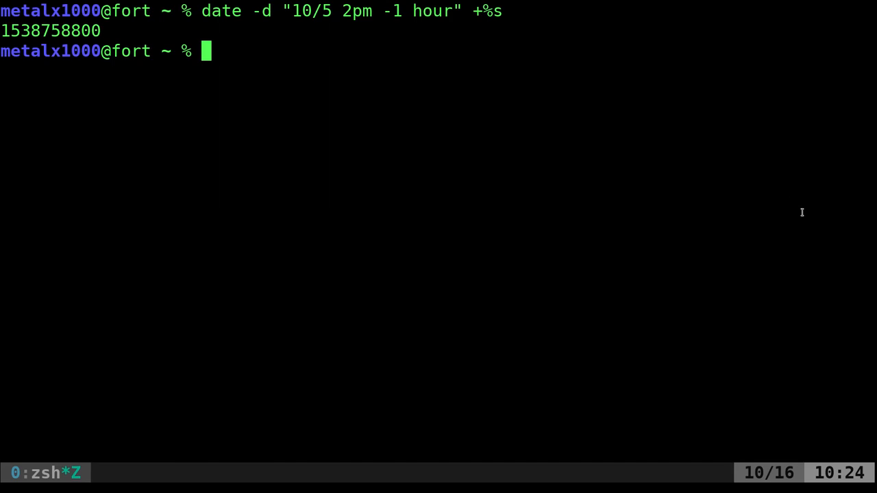